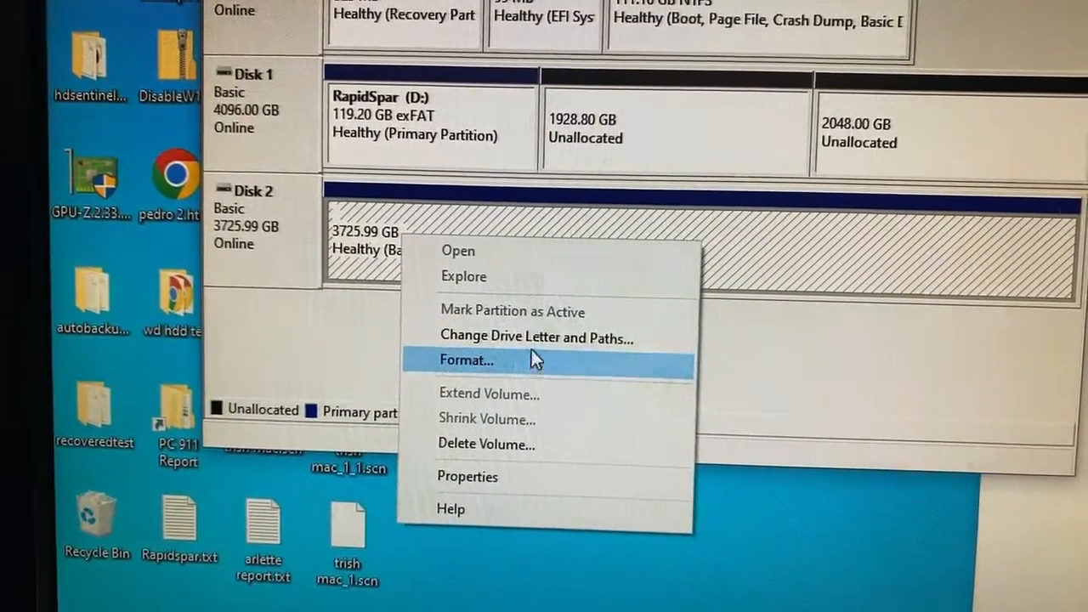
Open Change Drive Letter and Paths for Disk 2's 3725.99 GB partition
{"action": "left_click", "coordinate": [536, 338]}
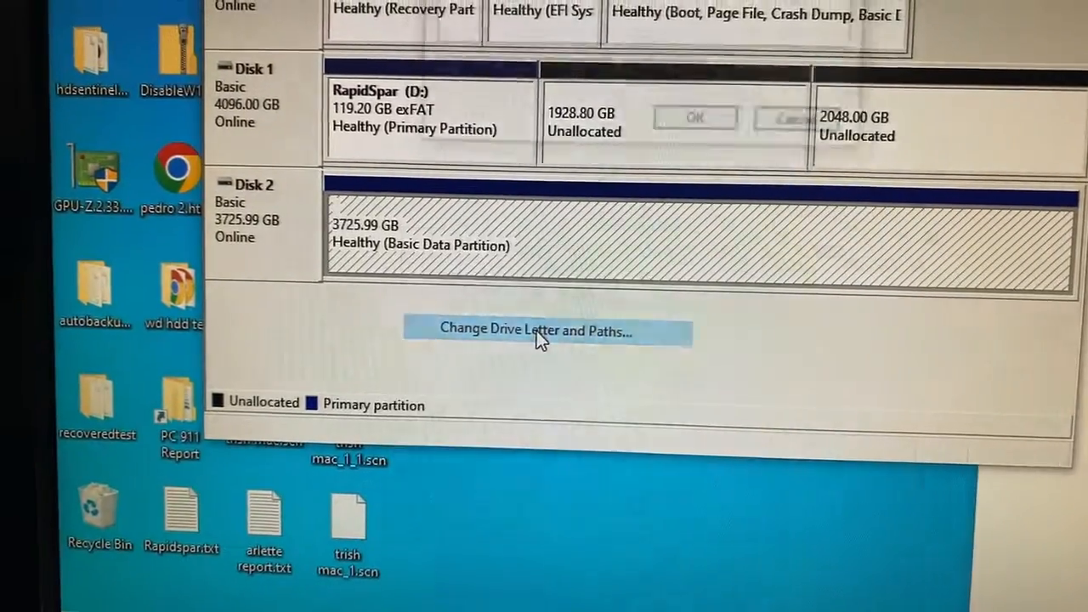
{"action": "left_click", "coordinate": [545, 330]}
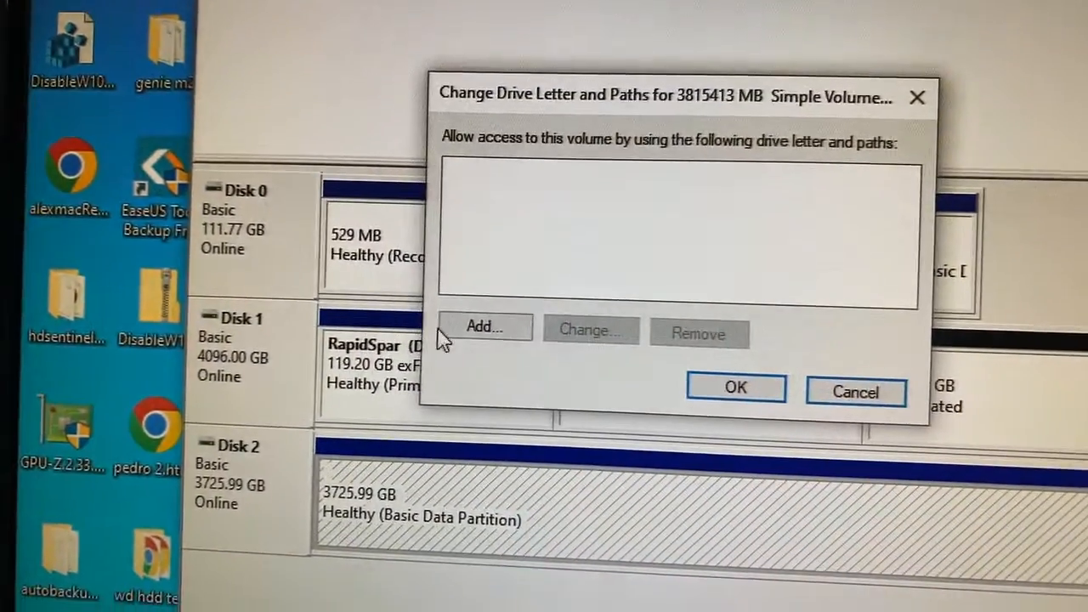
Add drive letter E to the 3725.99 GB volume and confirm
{"action": "left_click", "coordinate": [484, 326]}
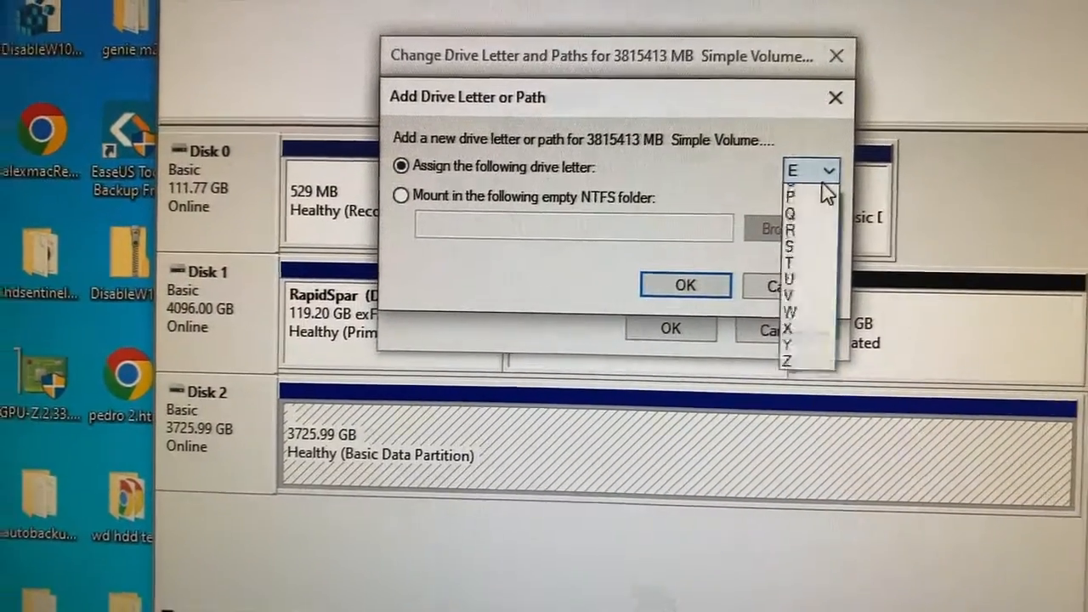
{"action": "left_click", "coordinate": [792, 170]}
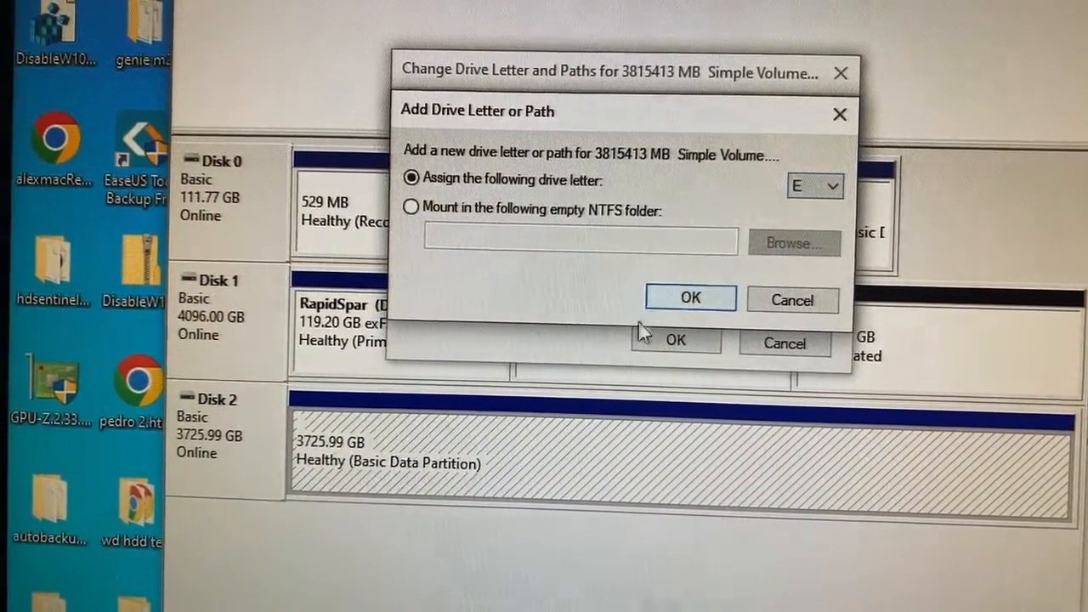
{"action": "left_click", "coordinate": [689, 298]}
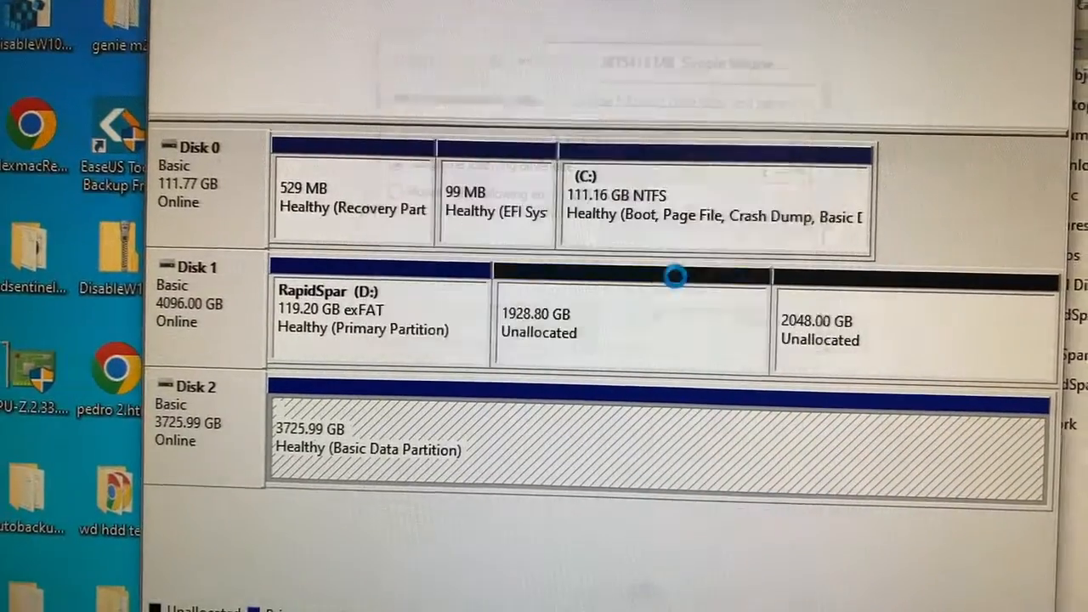